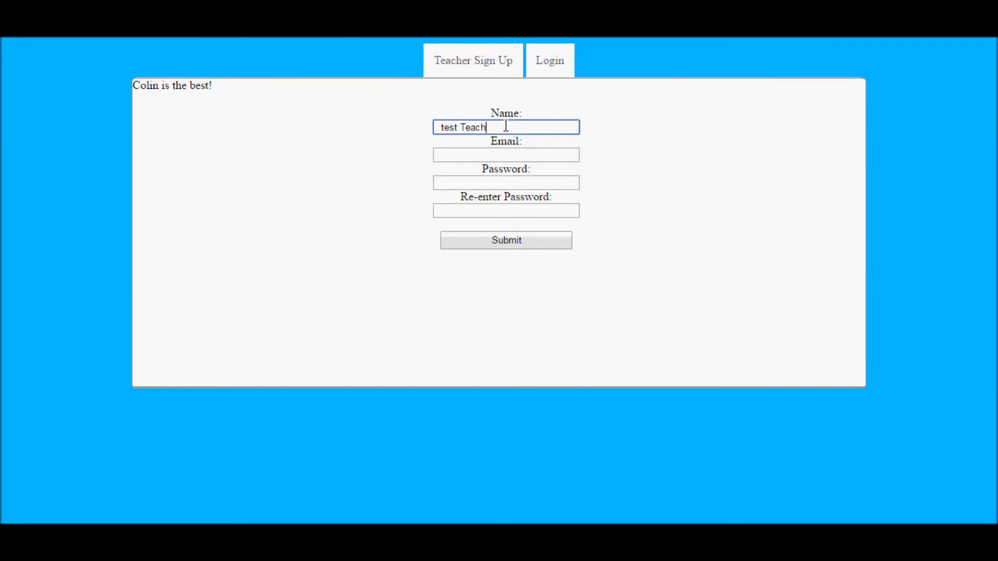
Sign up the 'test' teacher account and enter its email and password on the login form
text(test@teacher.com)
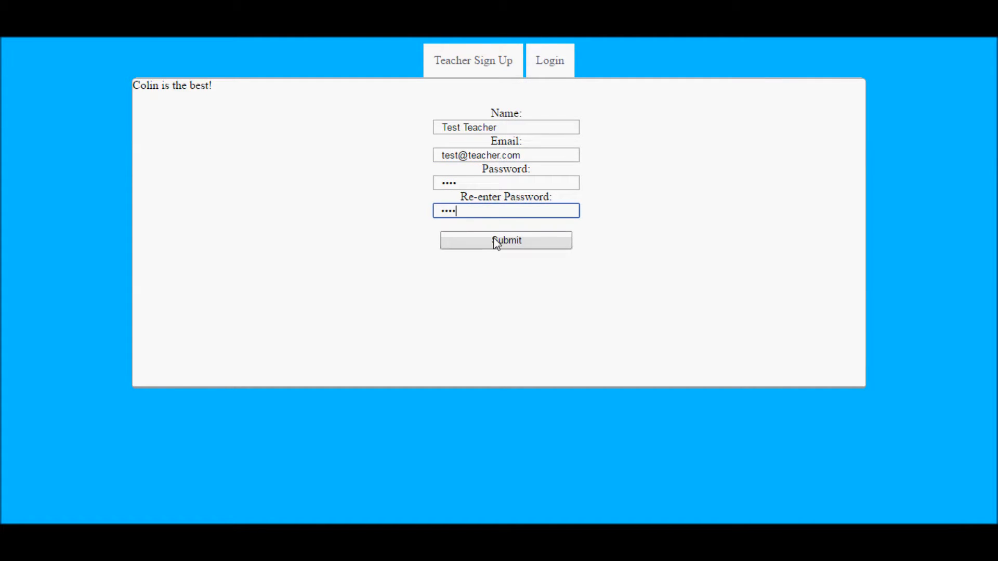
click(505, 241)
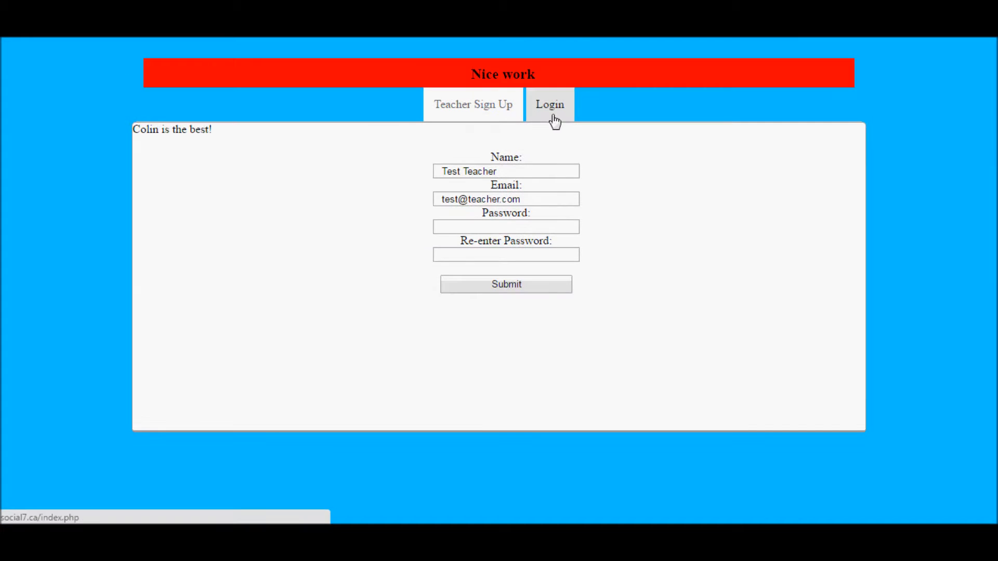
click(549, 105)
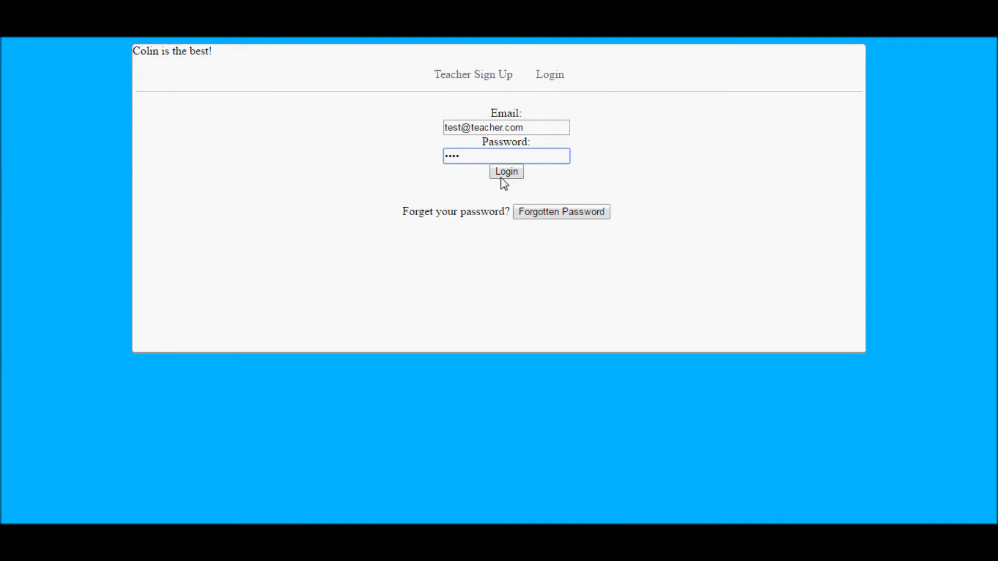
Log in as the test teacher and create a class named Test1
click(505, 172)
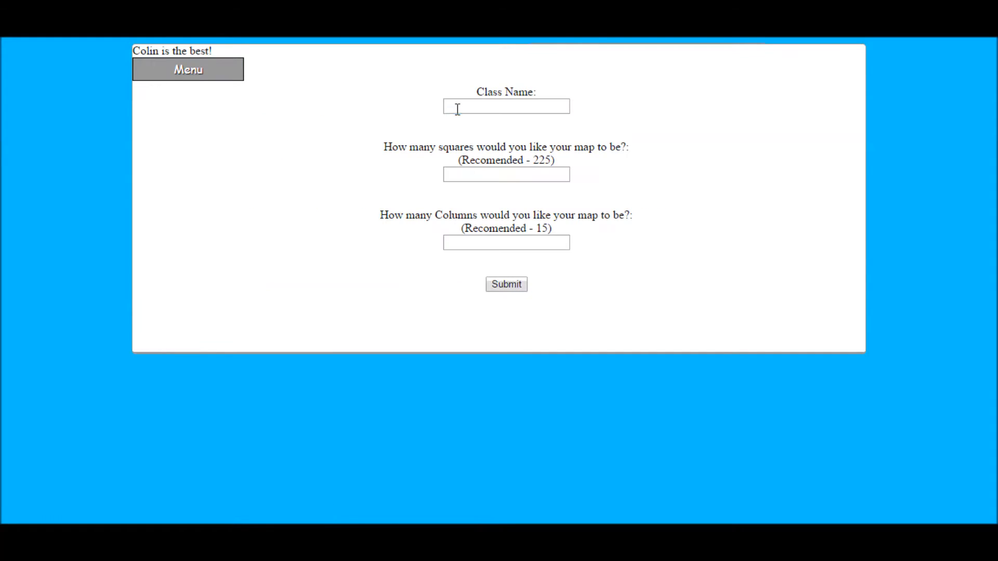
text(Test1)
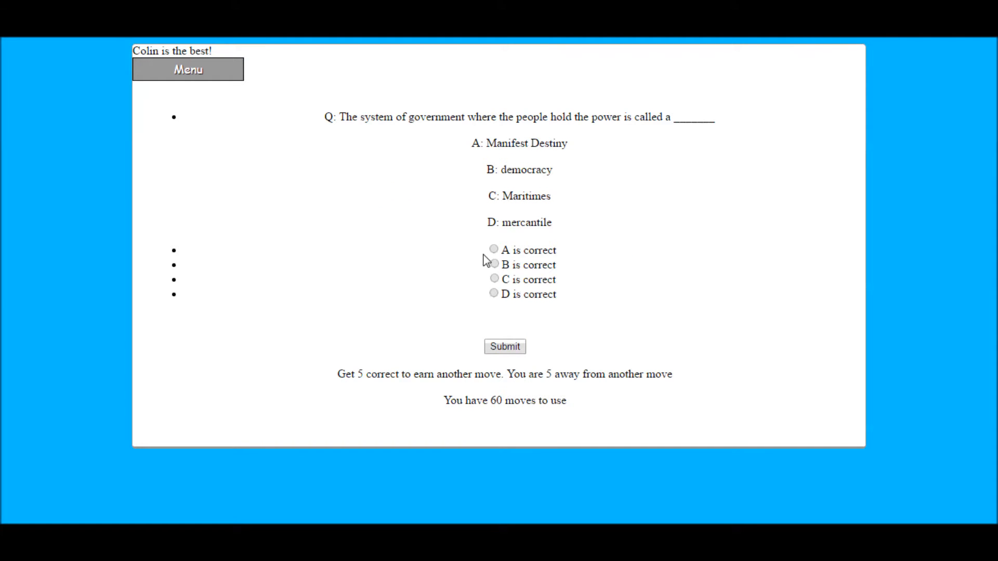
Submit quiz answers democracy, Métis and immigrant, then return to the instructions page
click(493, 264)
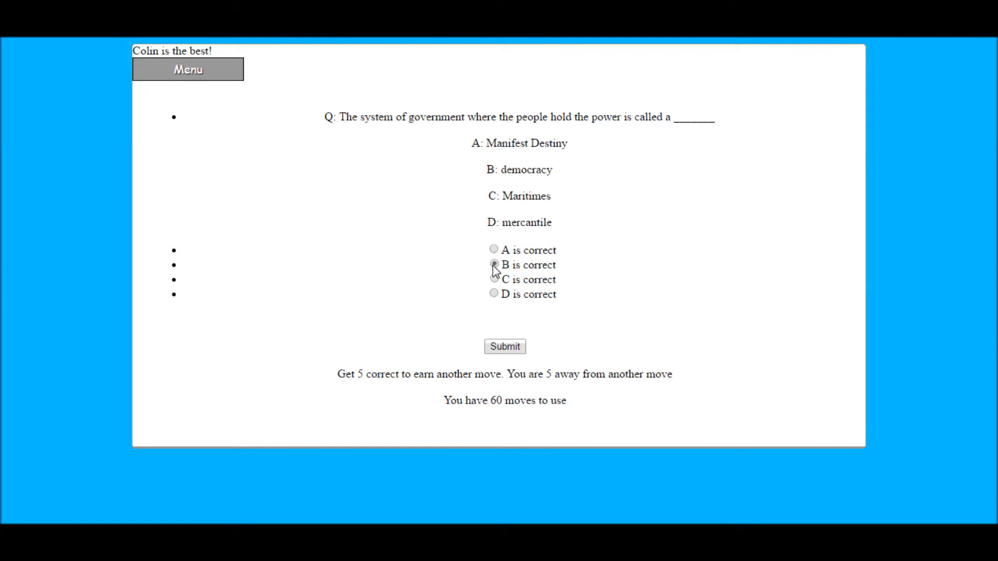
click(504, 346)
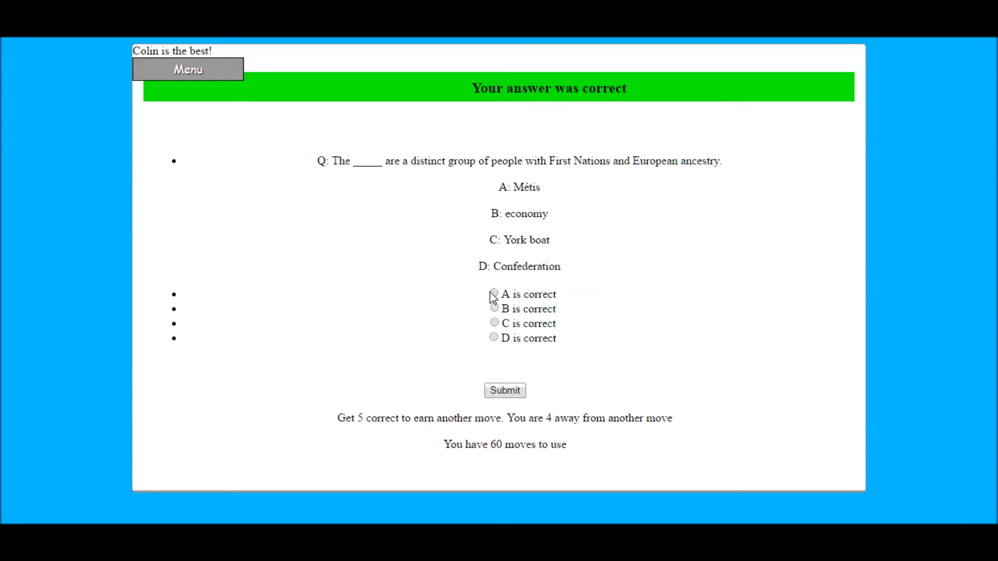
click(494, 293)
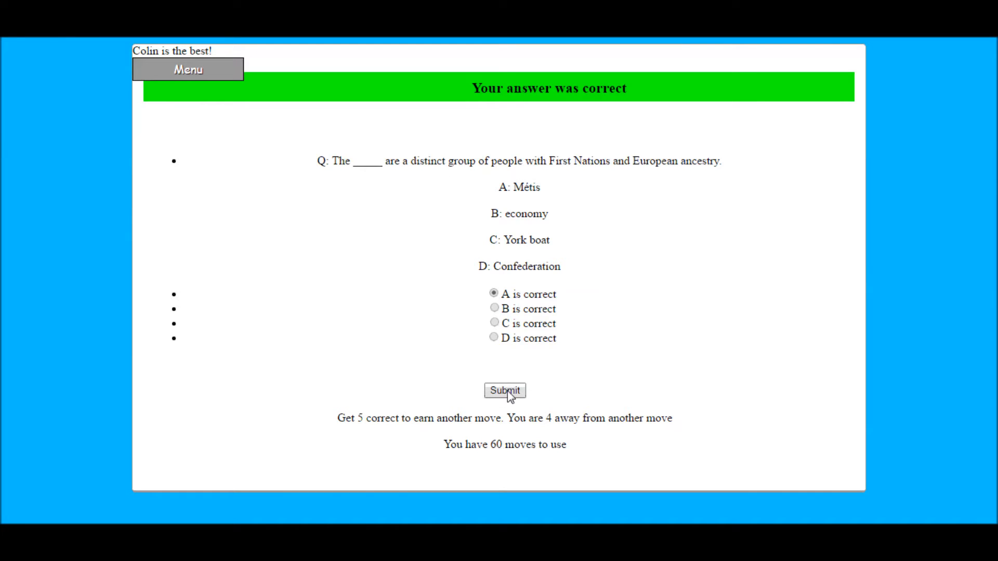
click(505, 390)
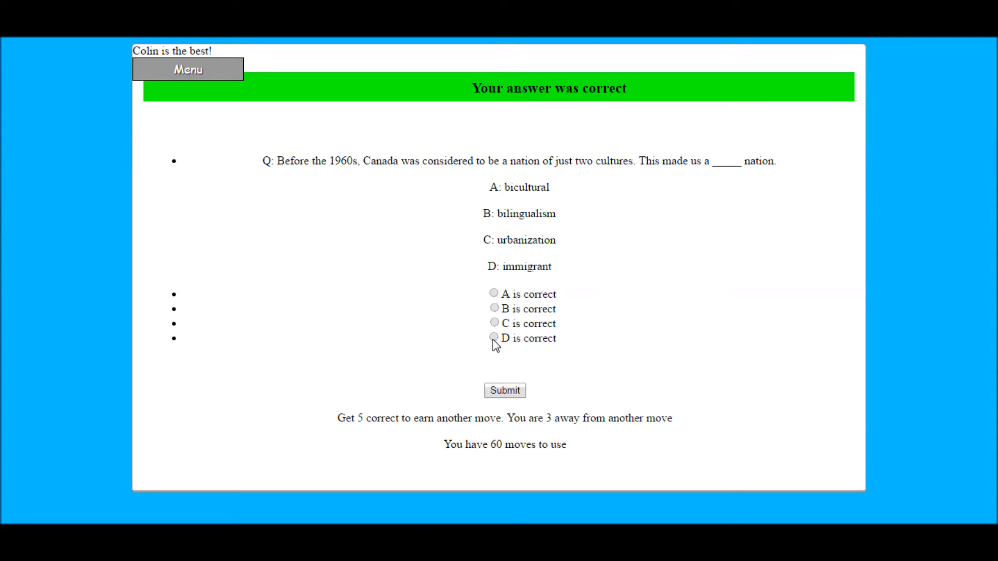
click(504, 391)
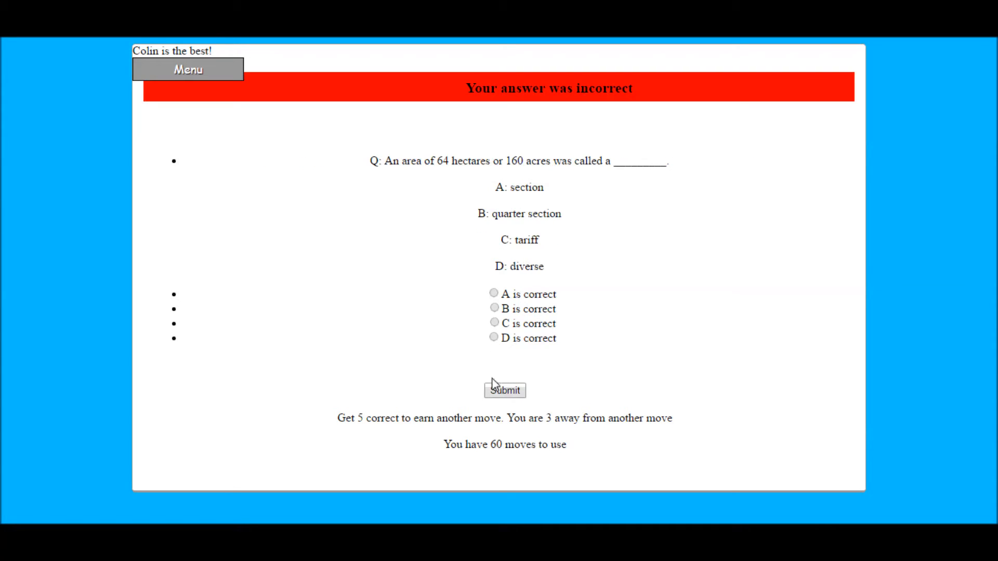
click(187, 68)
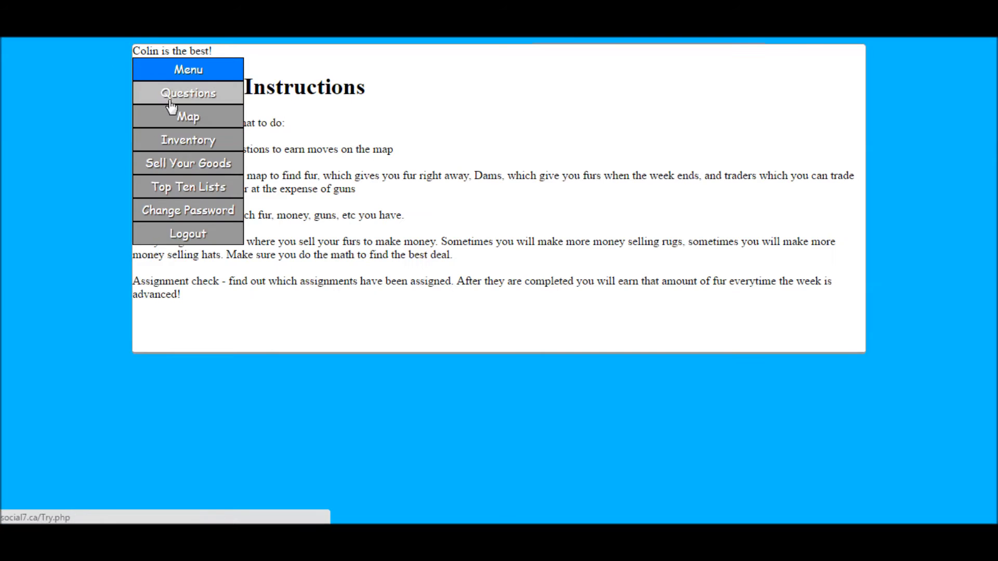
On the fur-trade map, trade 5 guns for 9 furs, move left, and fight the Haudenosaunee trader
click(188, 116)
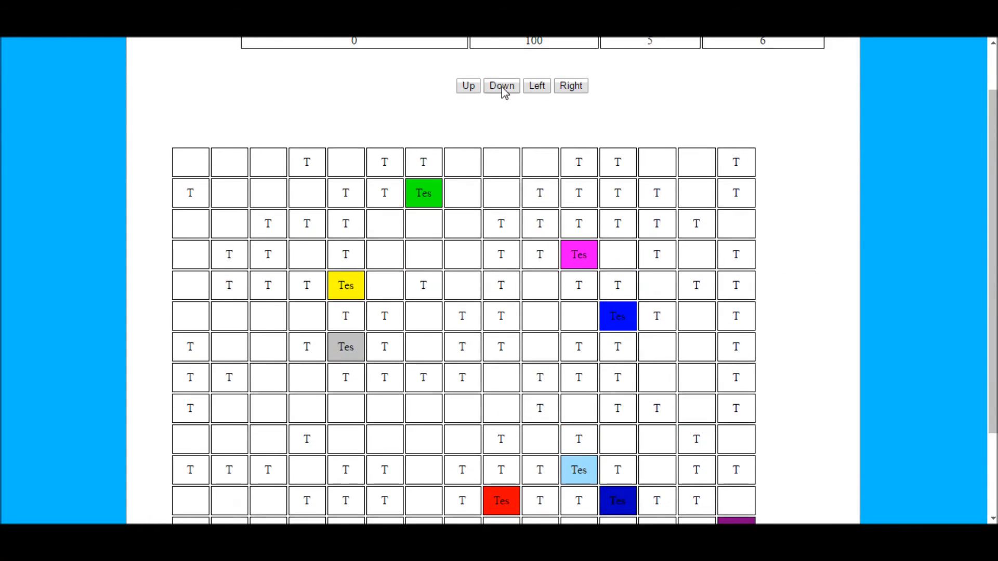
scroll(down, 3)
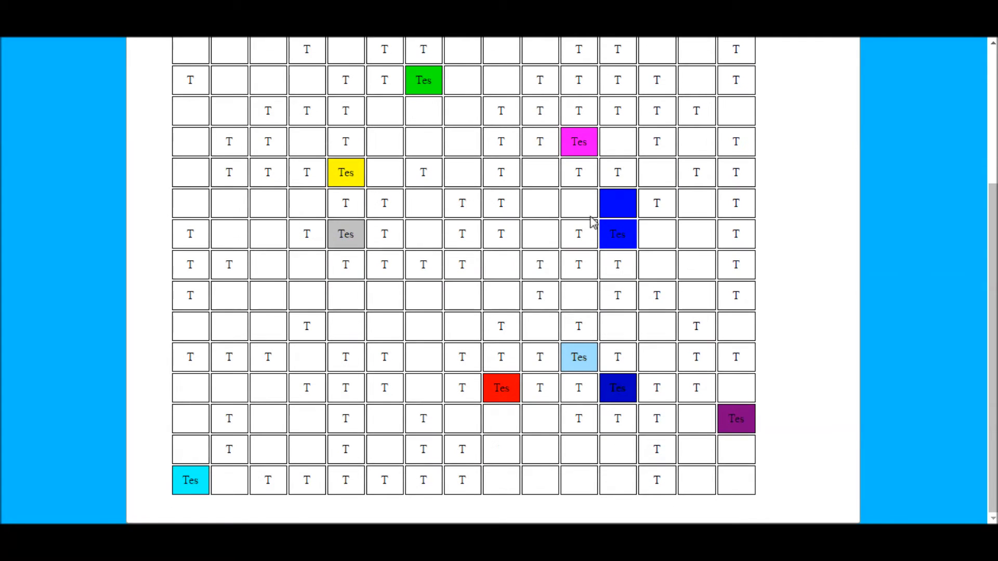
click(502, 102)
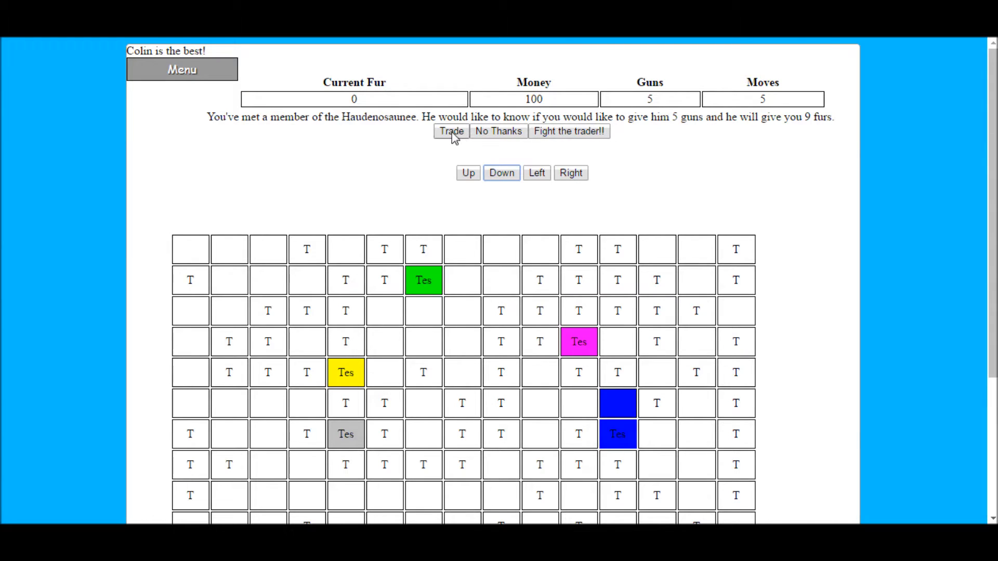
click(451, 131)
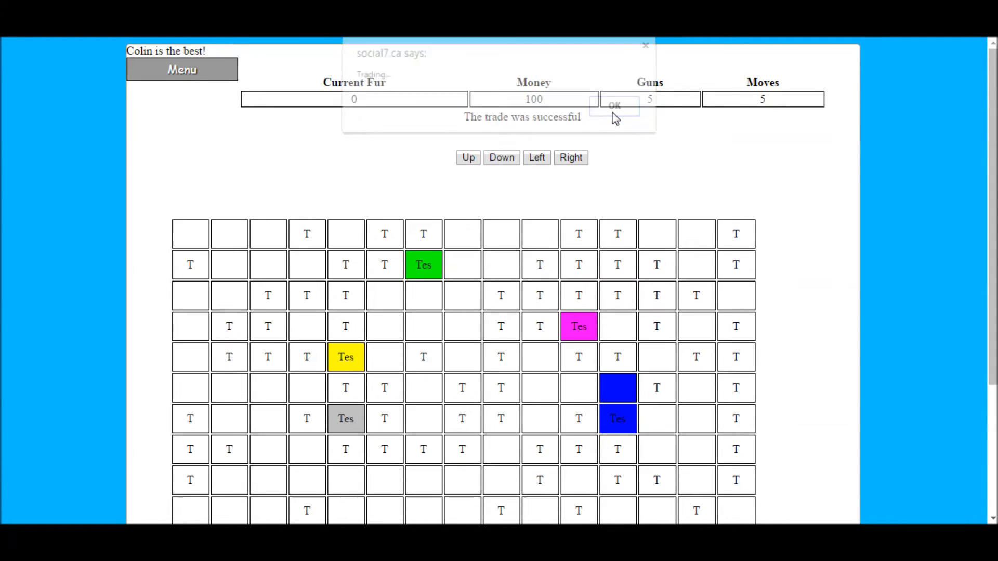
click(614, 106)
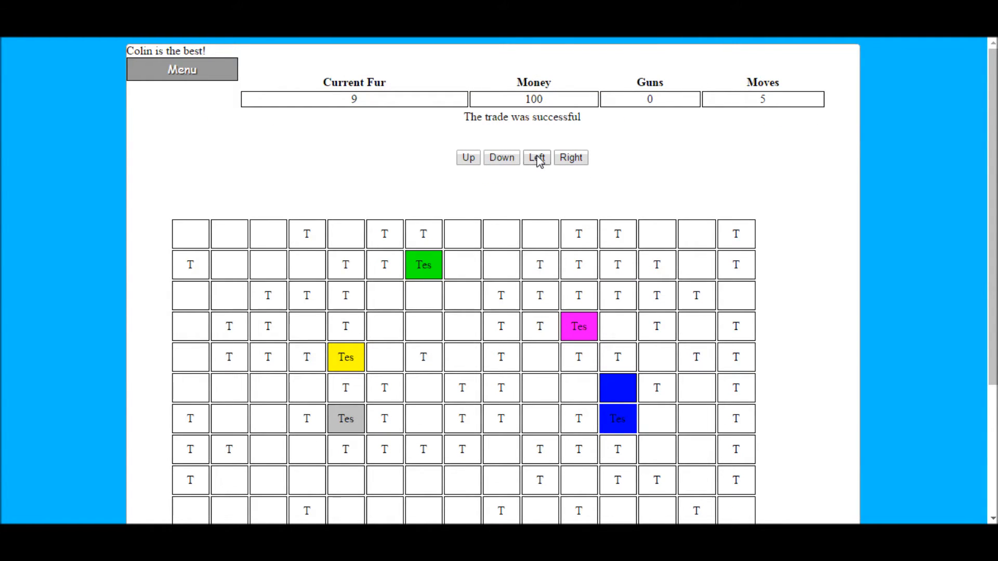
click(536, 157)
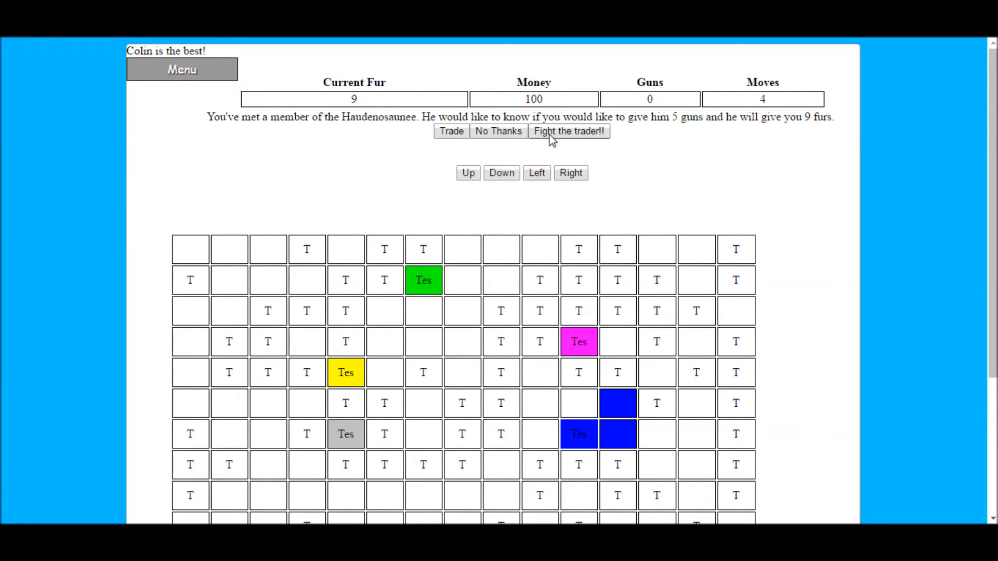
click(568, 131)
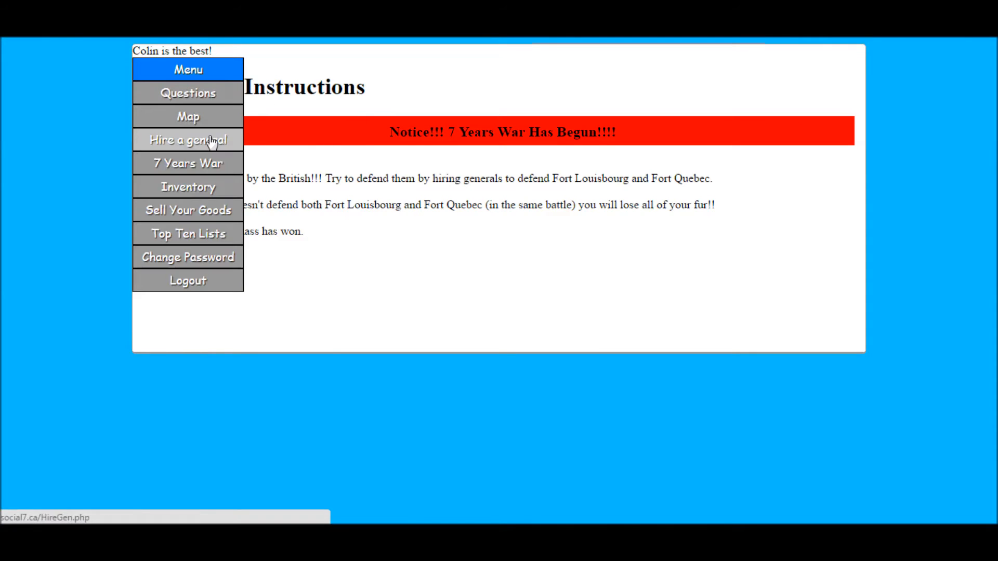
View the generals for hire, then the Louisbourg and Fort Quebec defence page
click(187, 139)
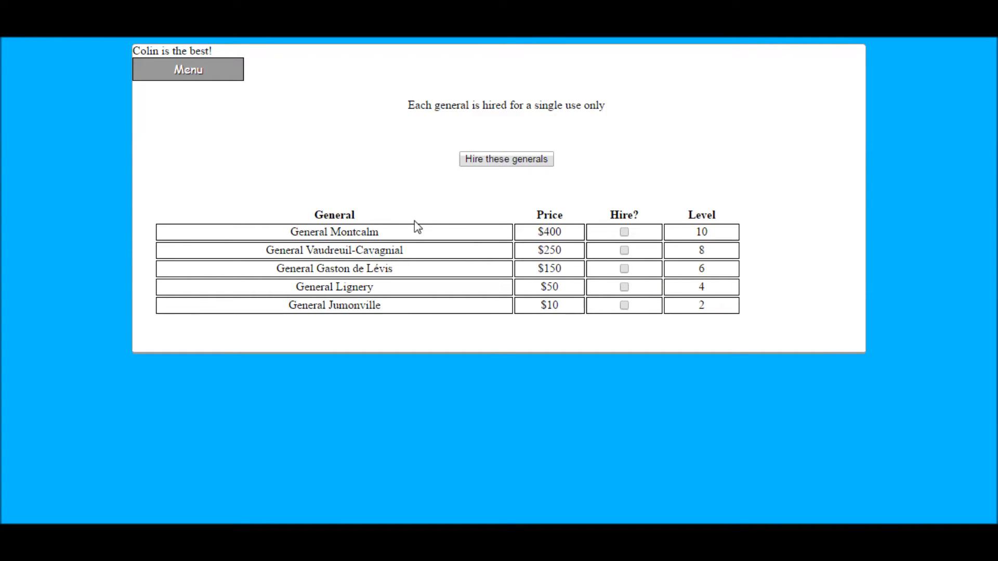
click(187, 70)
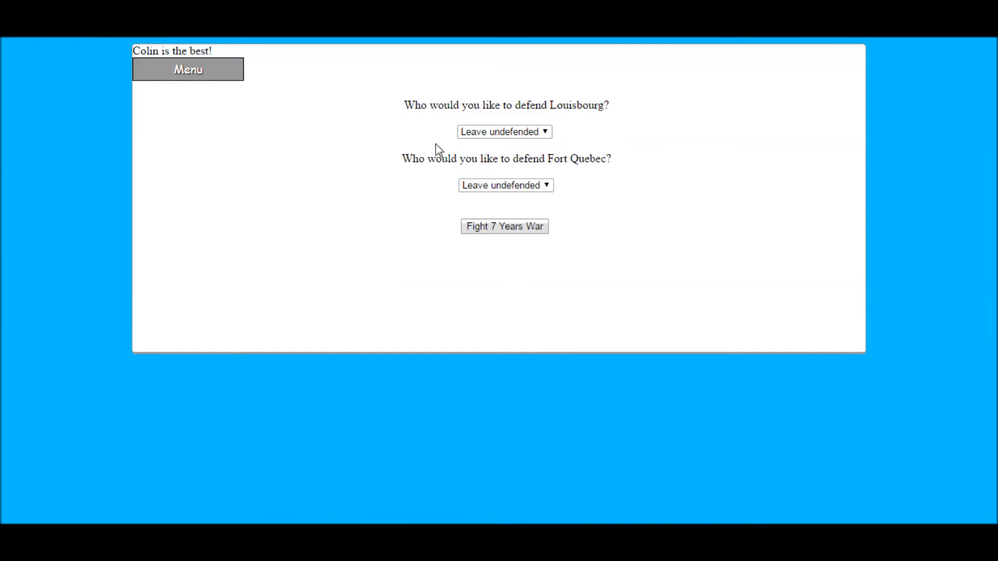
mouse_move(229, 124)
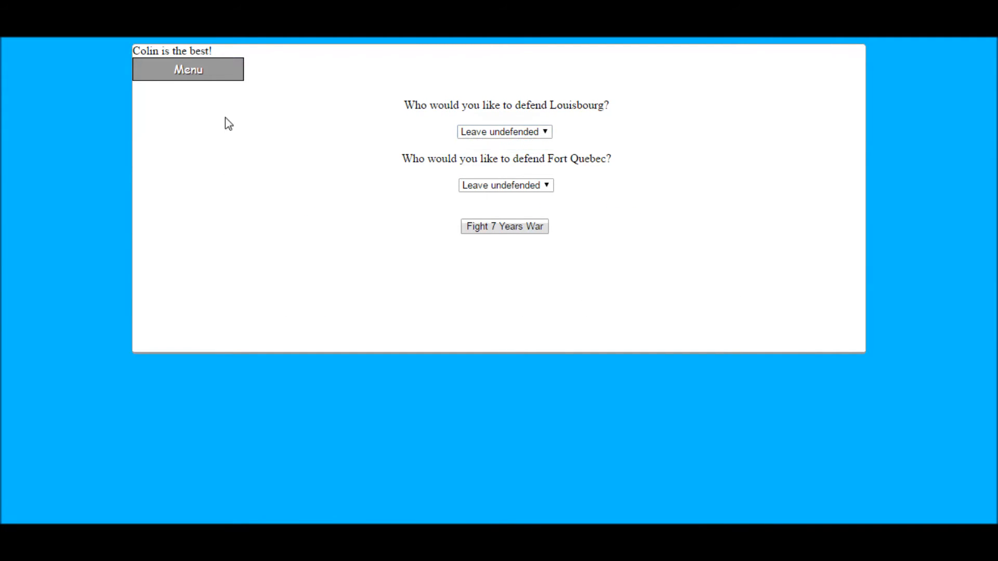
Bring up the War of 1812 map and acknowledge the next-battle notice
click(187, 68)
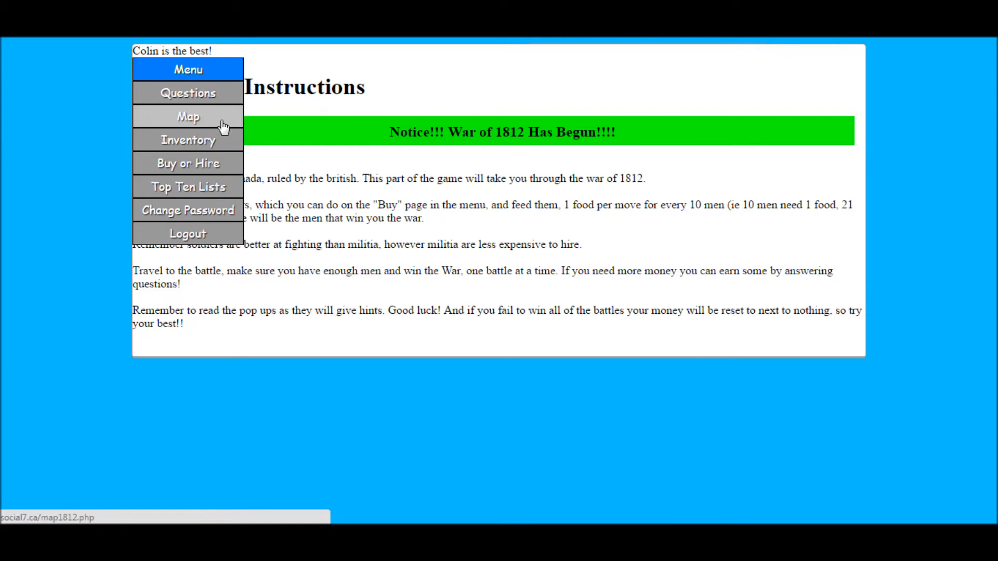
click(188, 116)
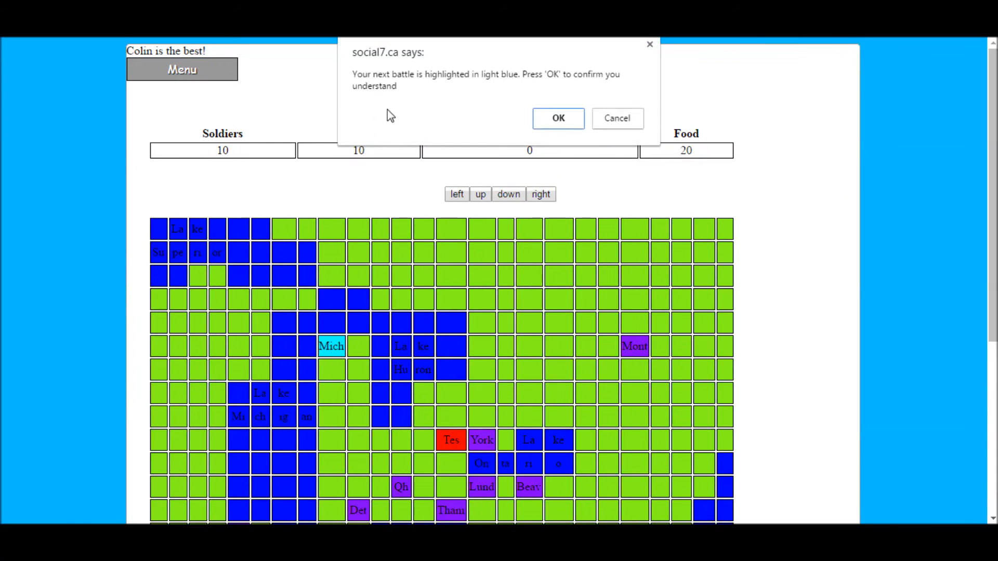
click(558, 118)
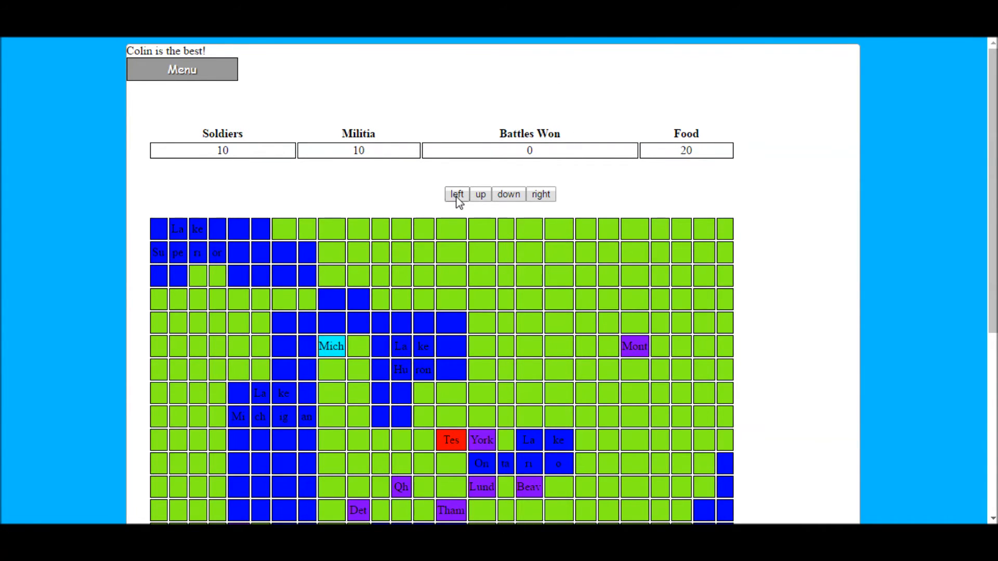
March left twice and up twice into the first battle, acknowledging its messages
click(456, 194)
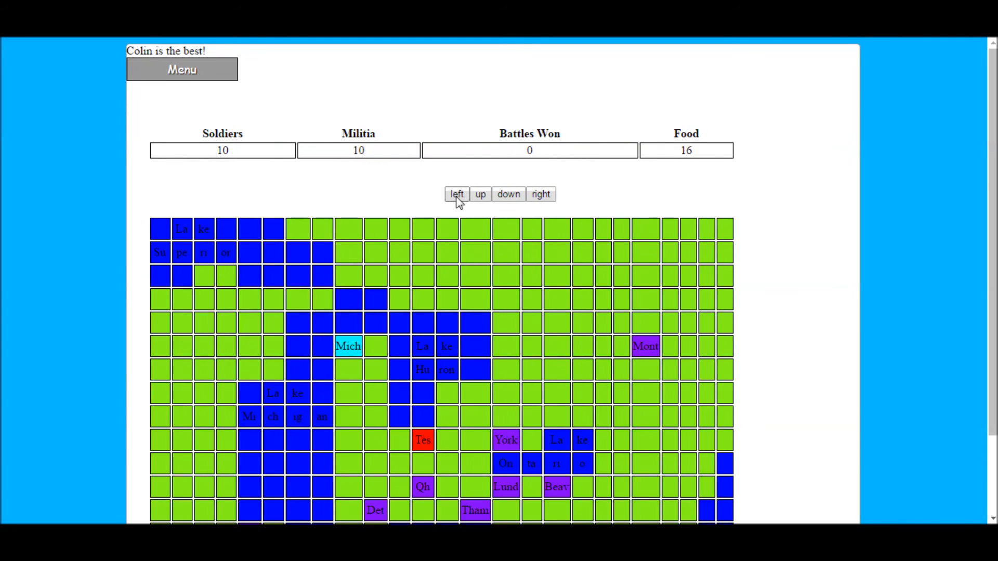
click(456, 194)
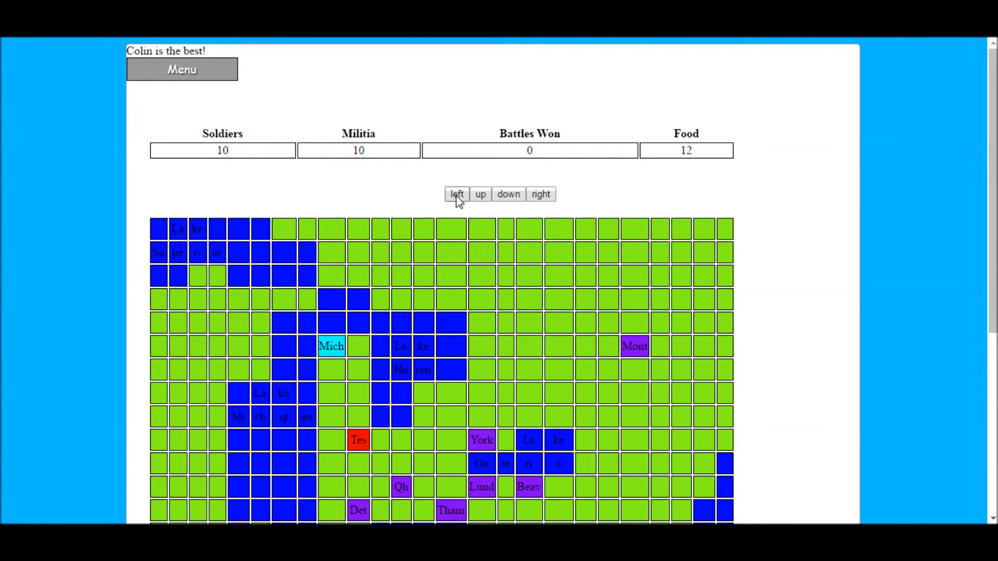
click(479, 194)
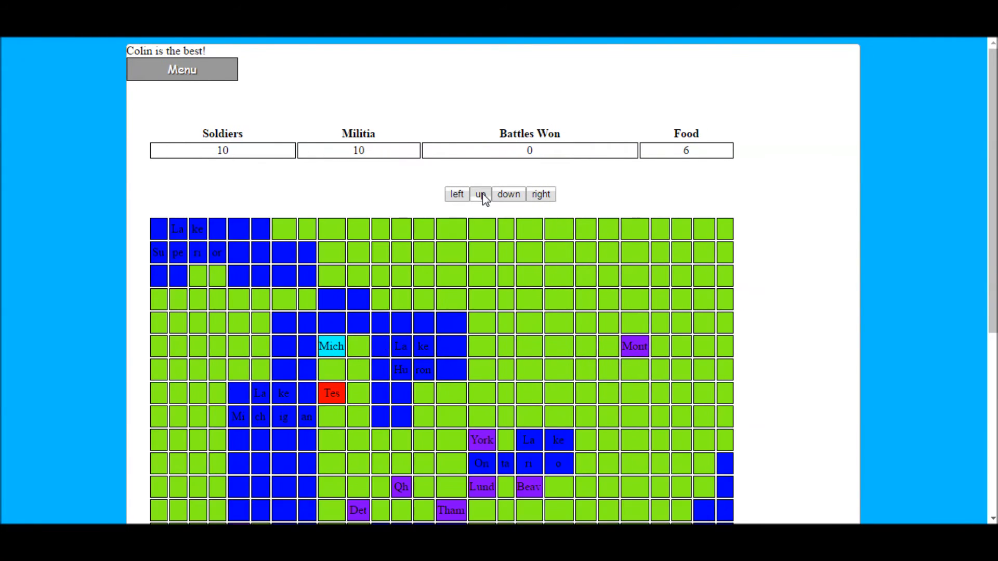
click(480, 194)
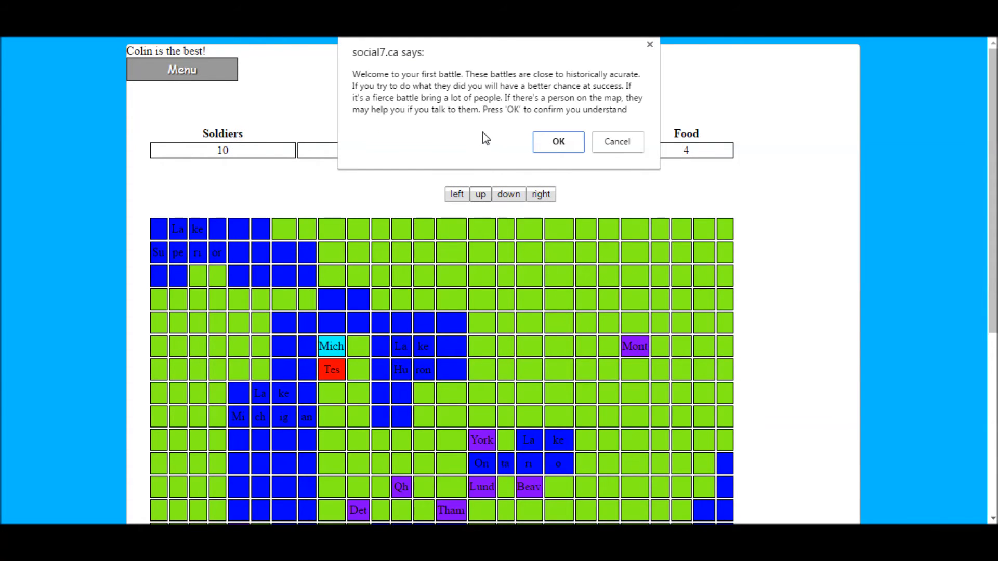
click(557, 141)
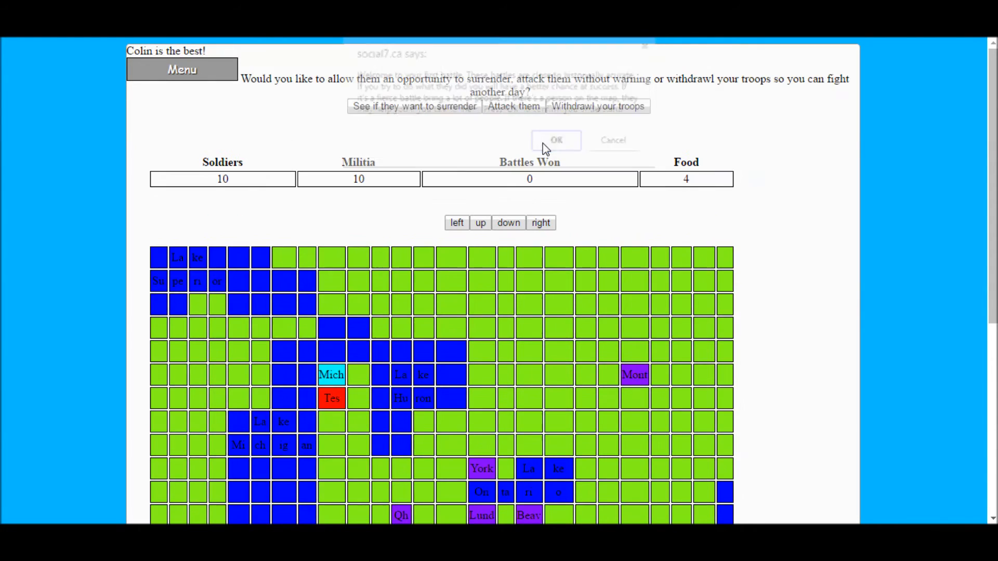
click(555, 140)
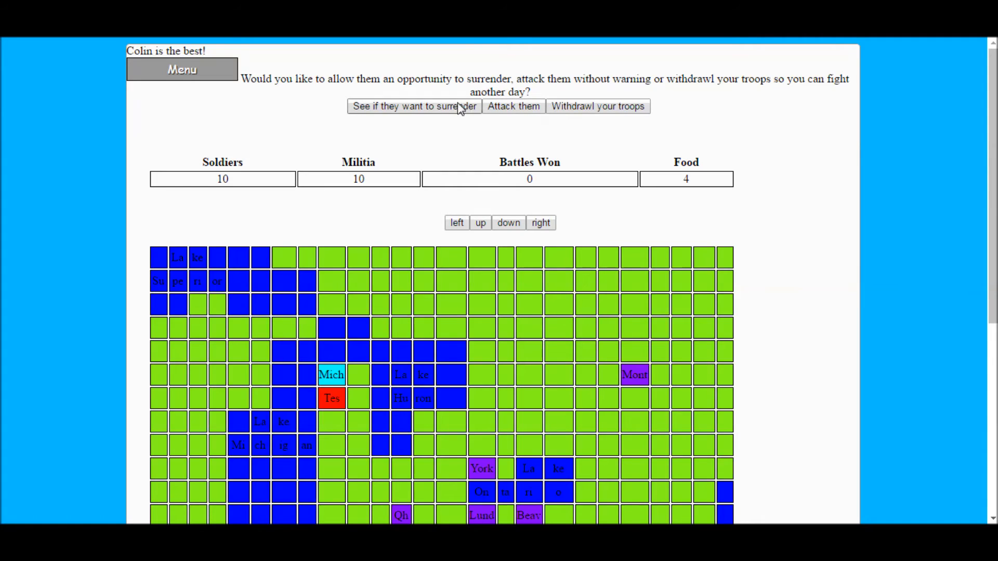
click(414, 106)
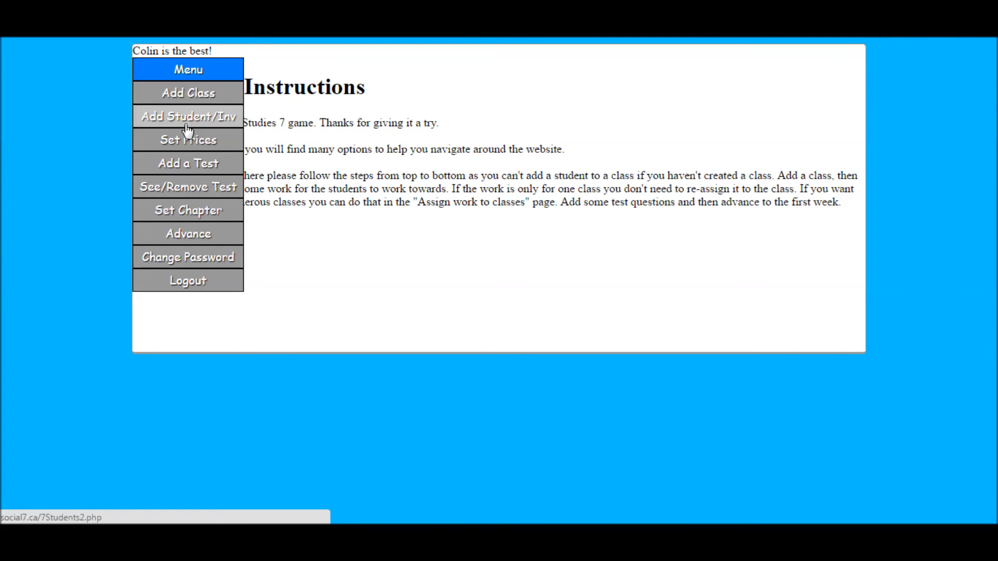
click(187, 116)
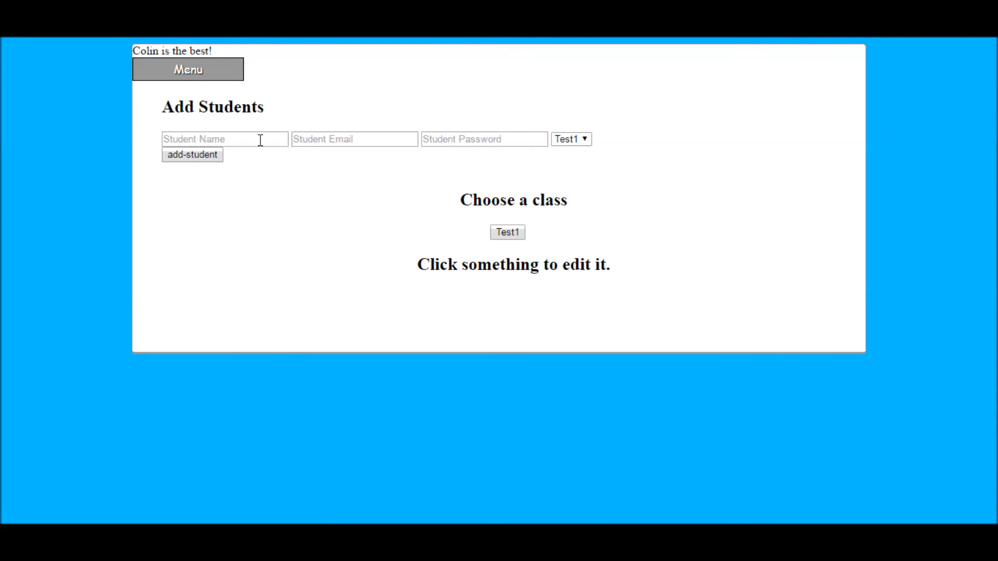
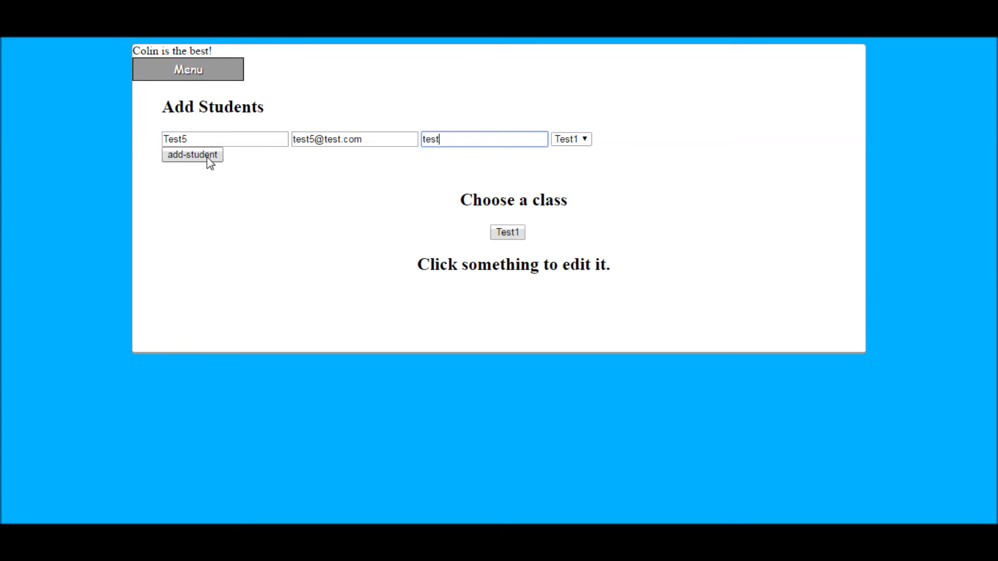
click(191, 155)
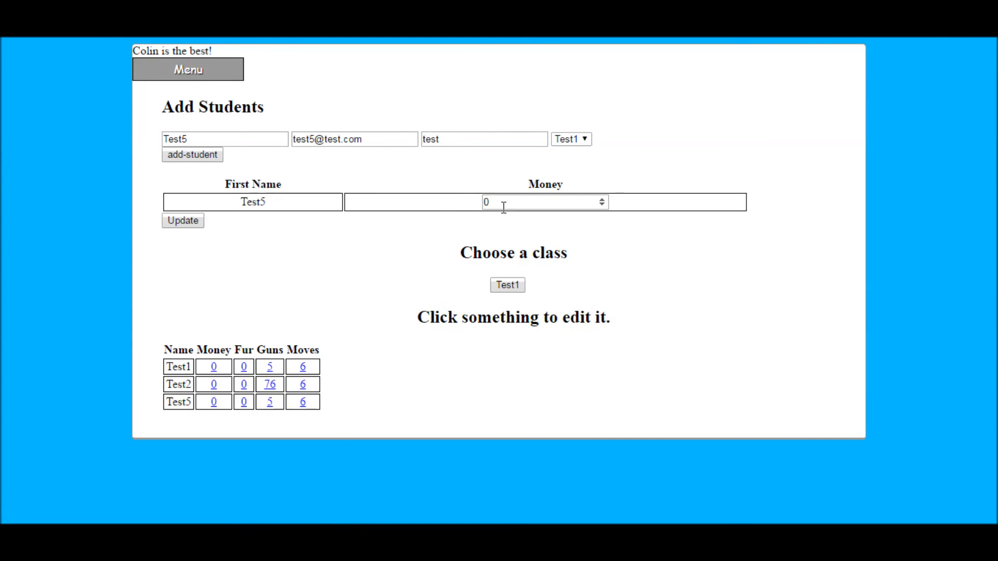
click(182, 220)
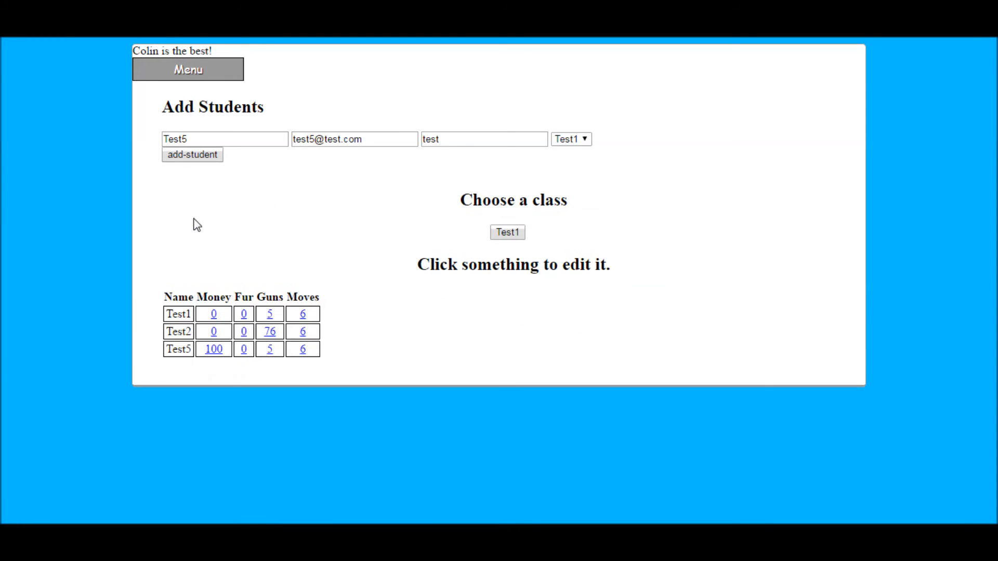
click(187, 69)
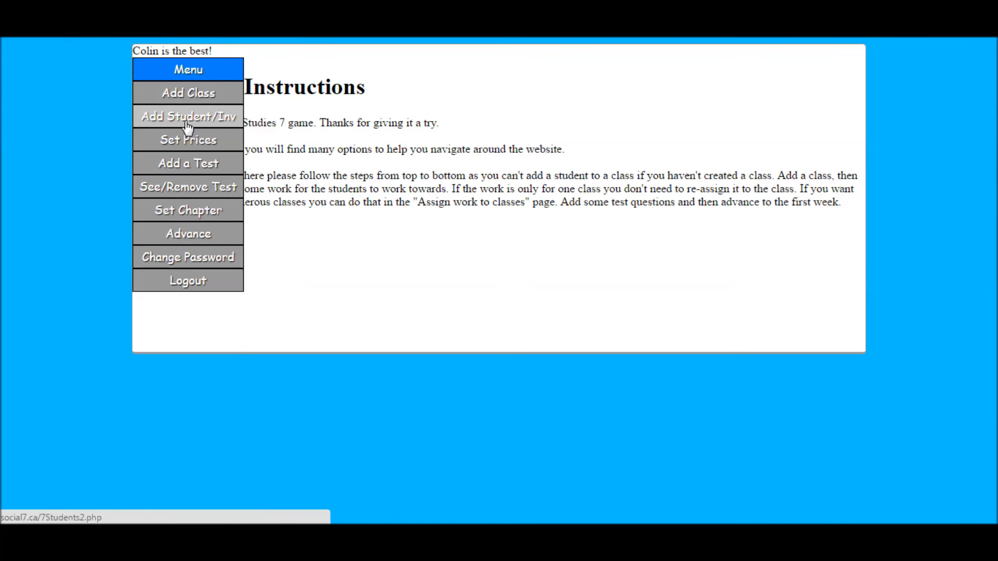
click(188, 117)
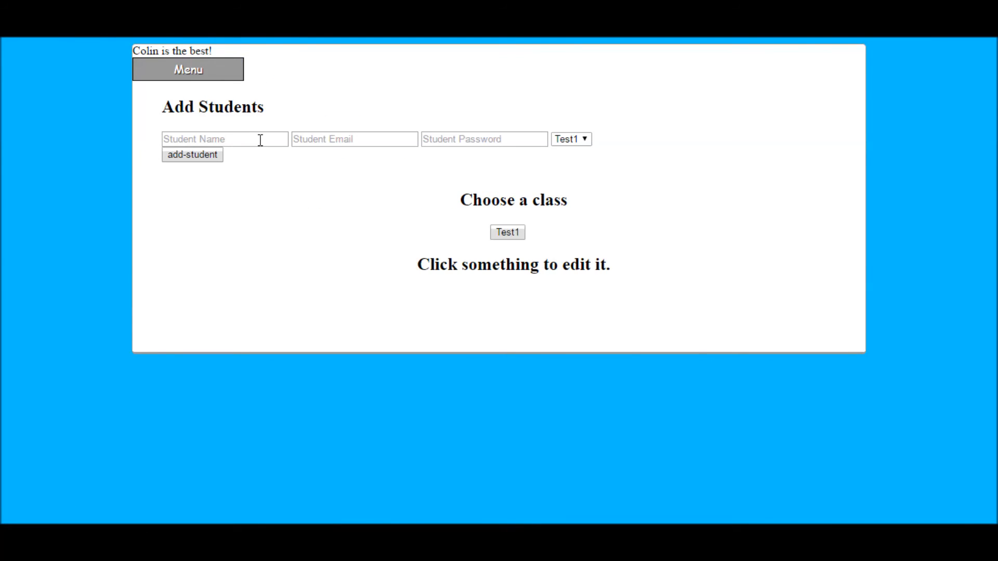
click(224, 139)
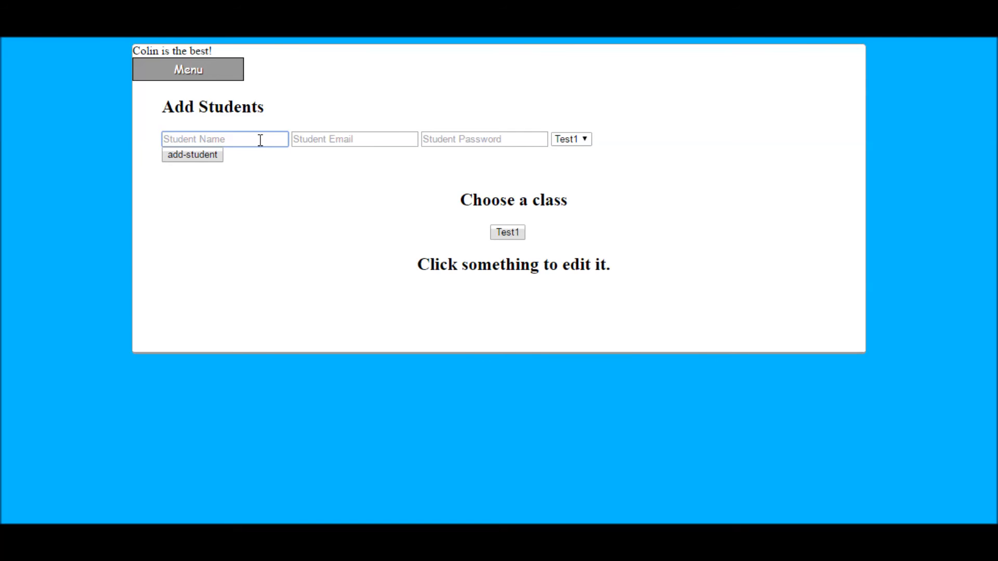
text(Tets)
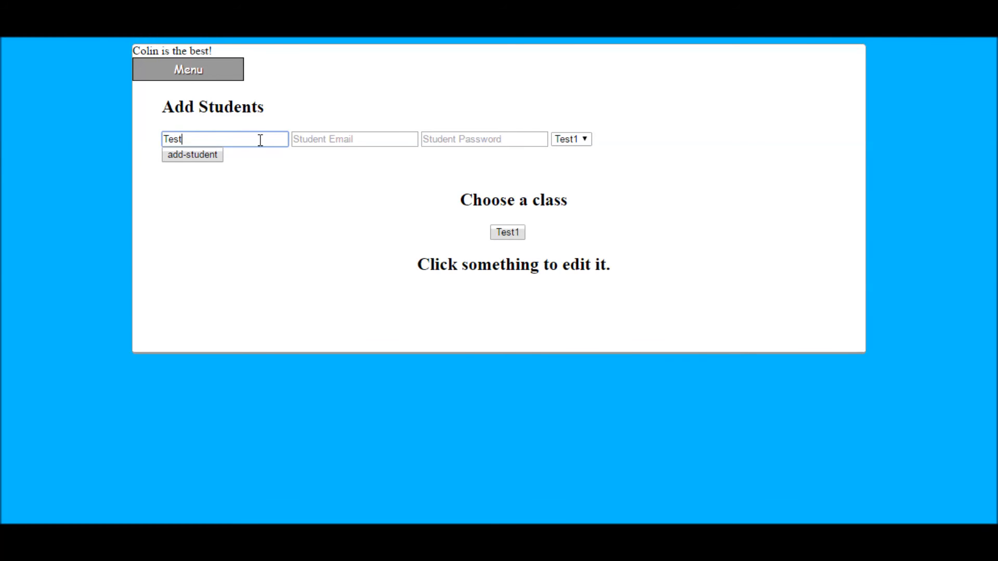
text(5)
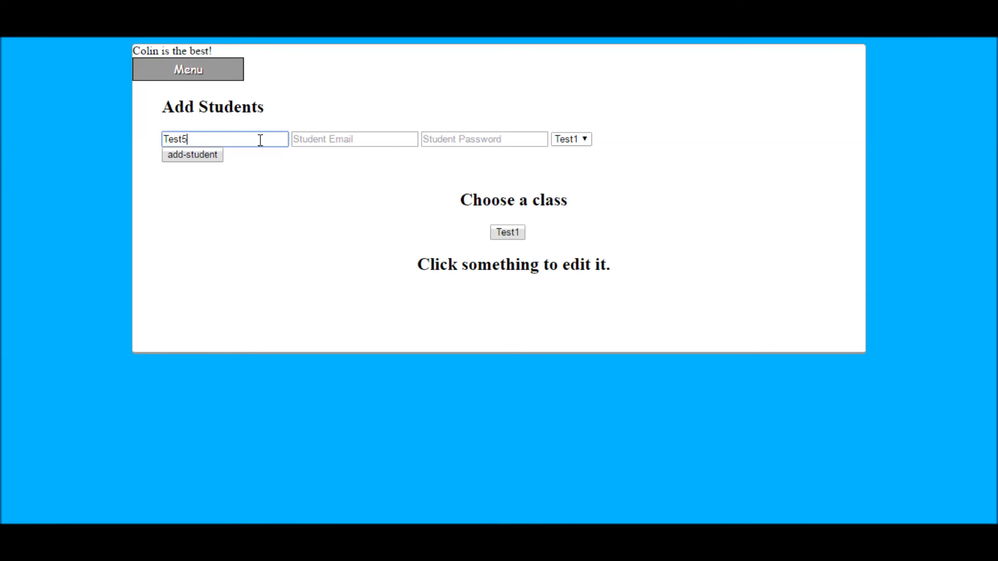
text(test5)
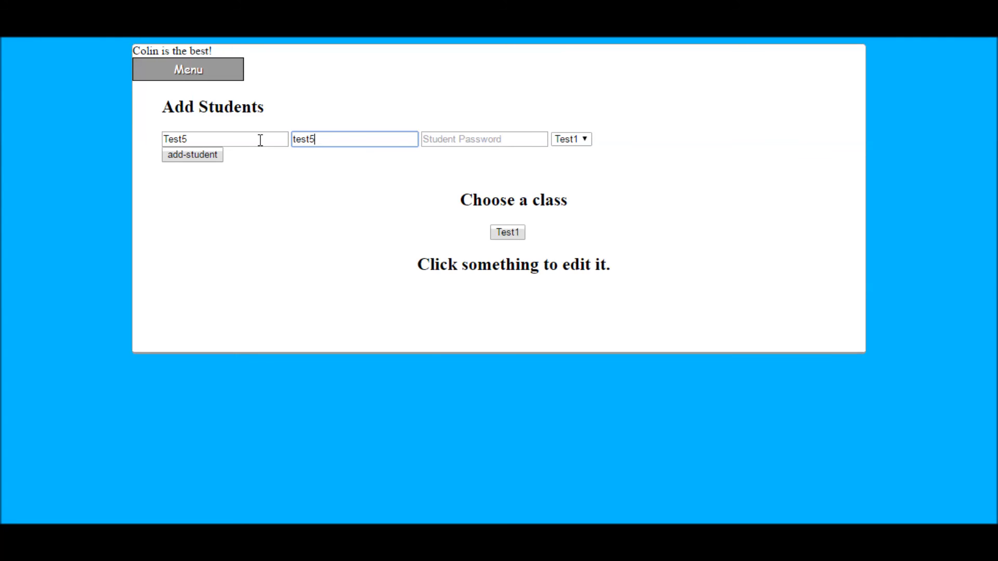
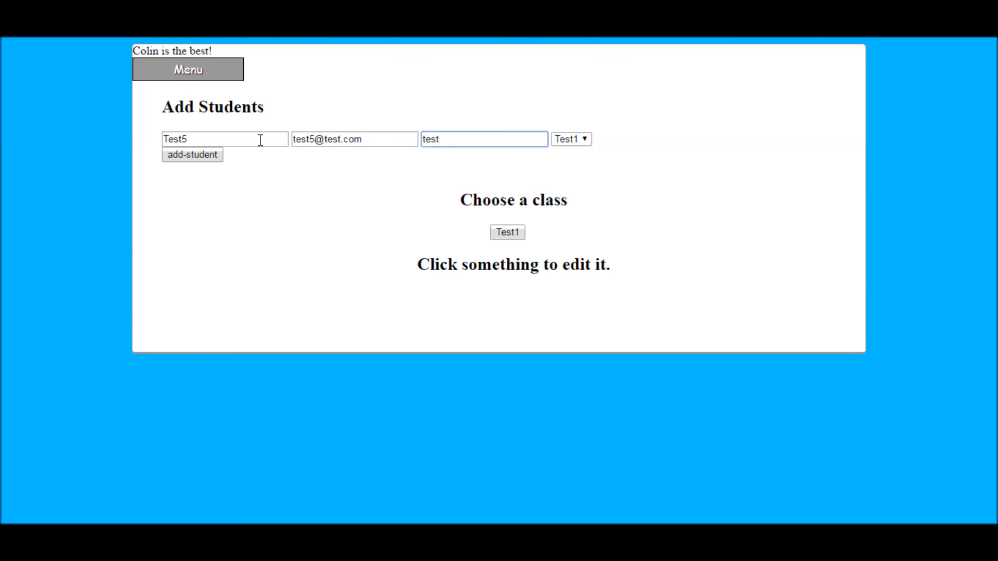
click(192, 155)
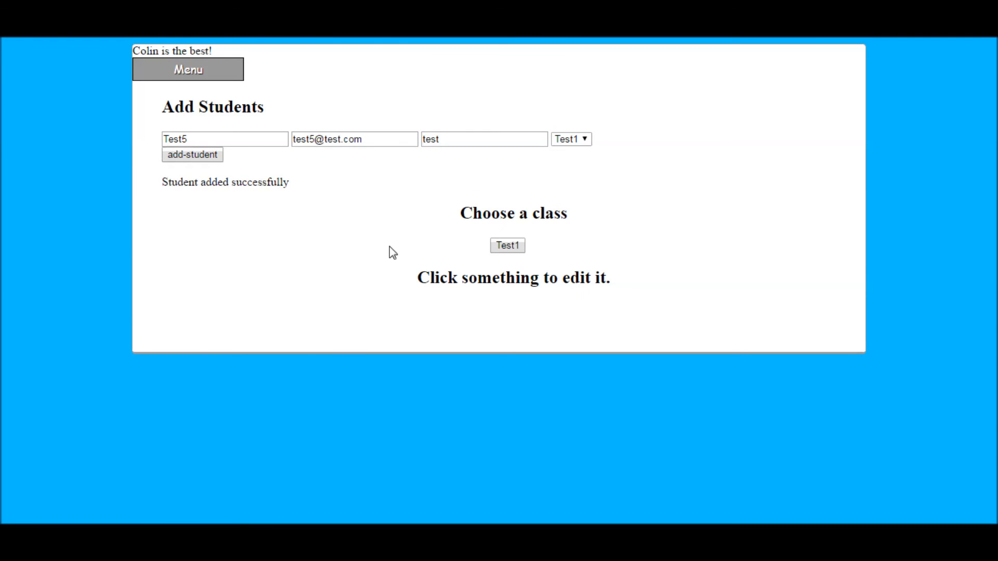
Show class Test1's students and set Test5's money to 100
click(507, 246)
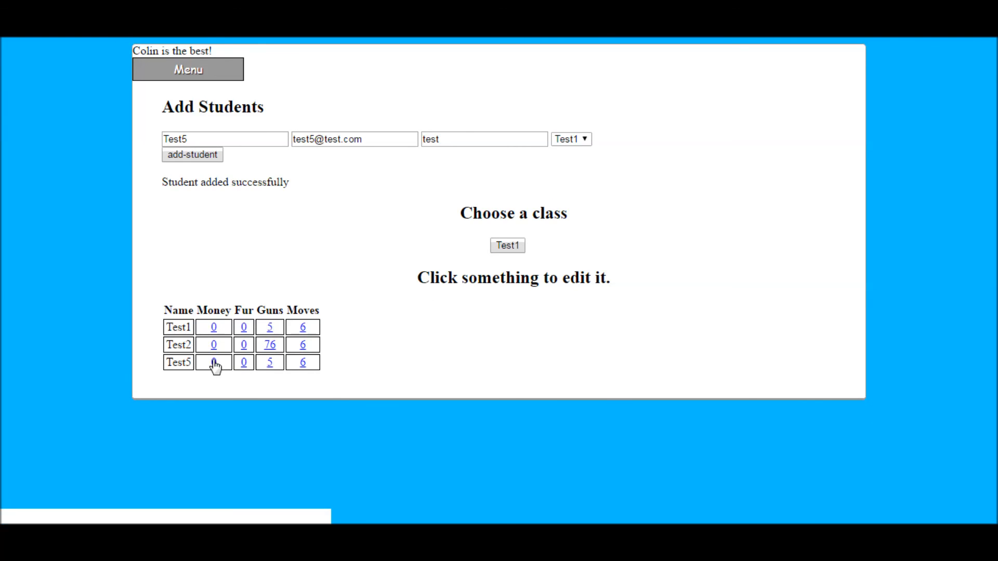
click(213, 363)
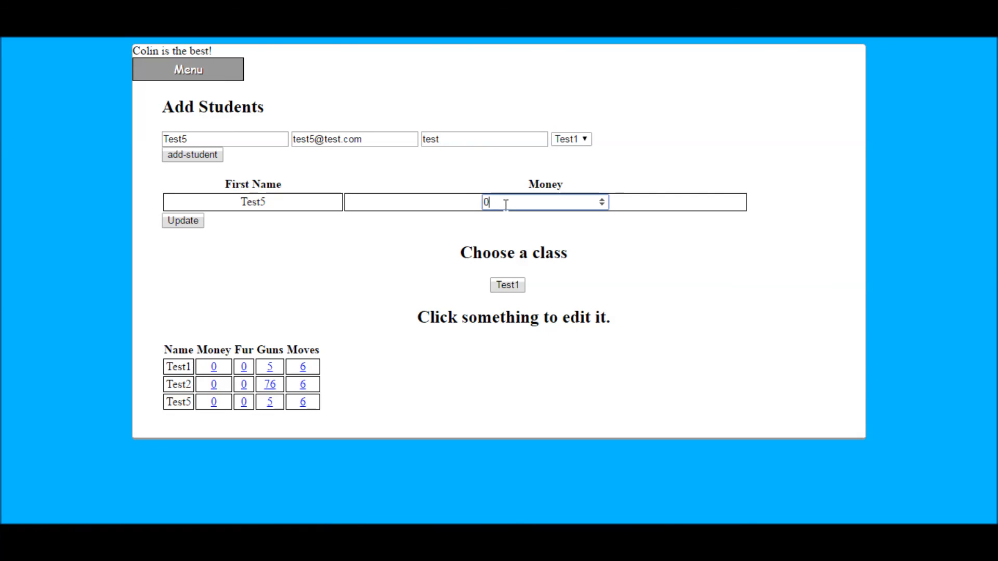
text(100)
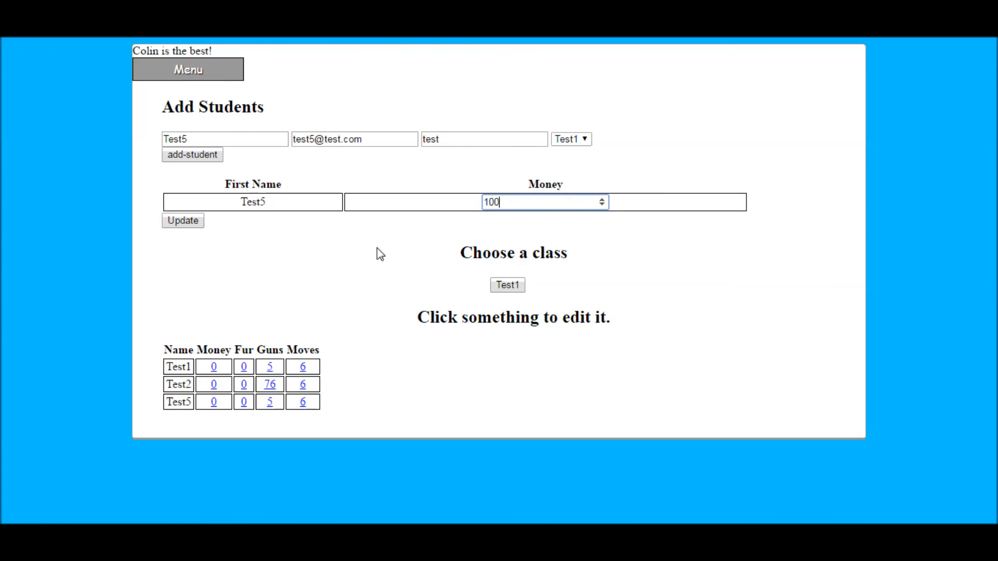
click(182, 220)
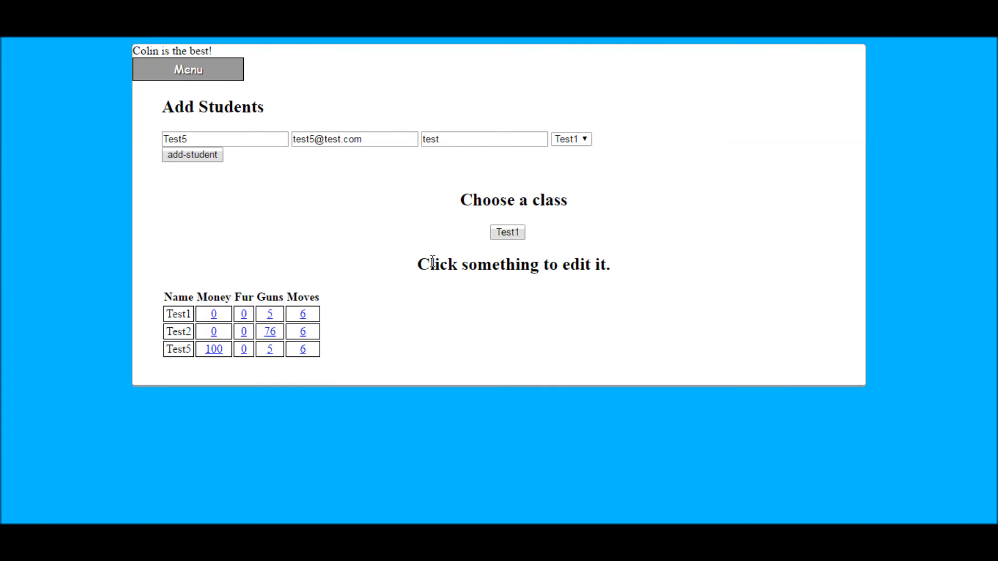